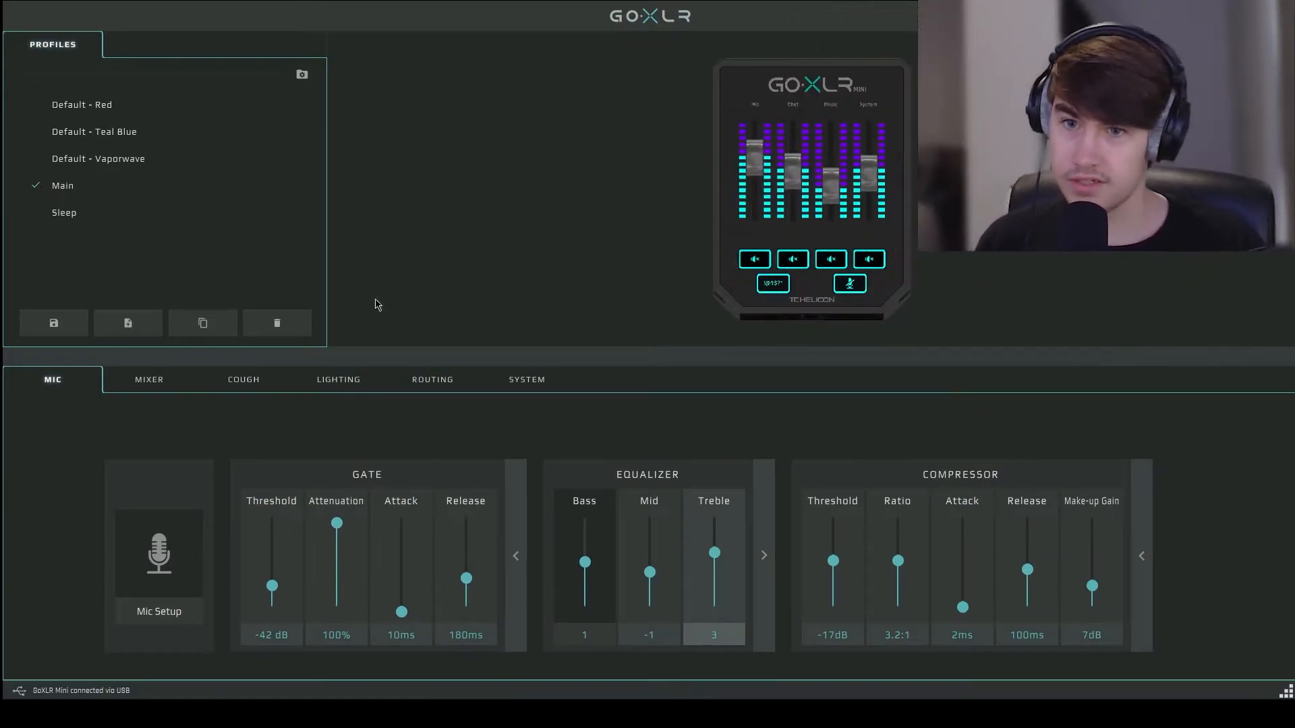
mouse_move(212, 534)
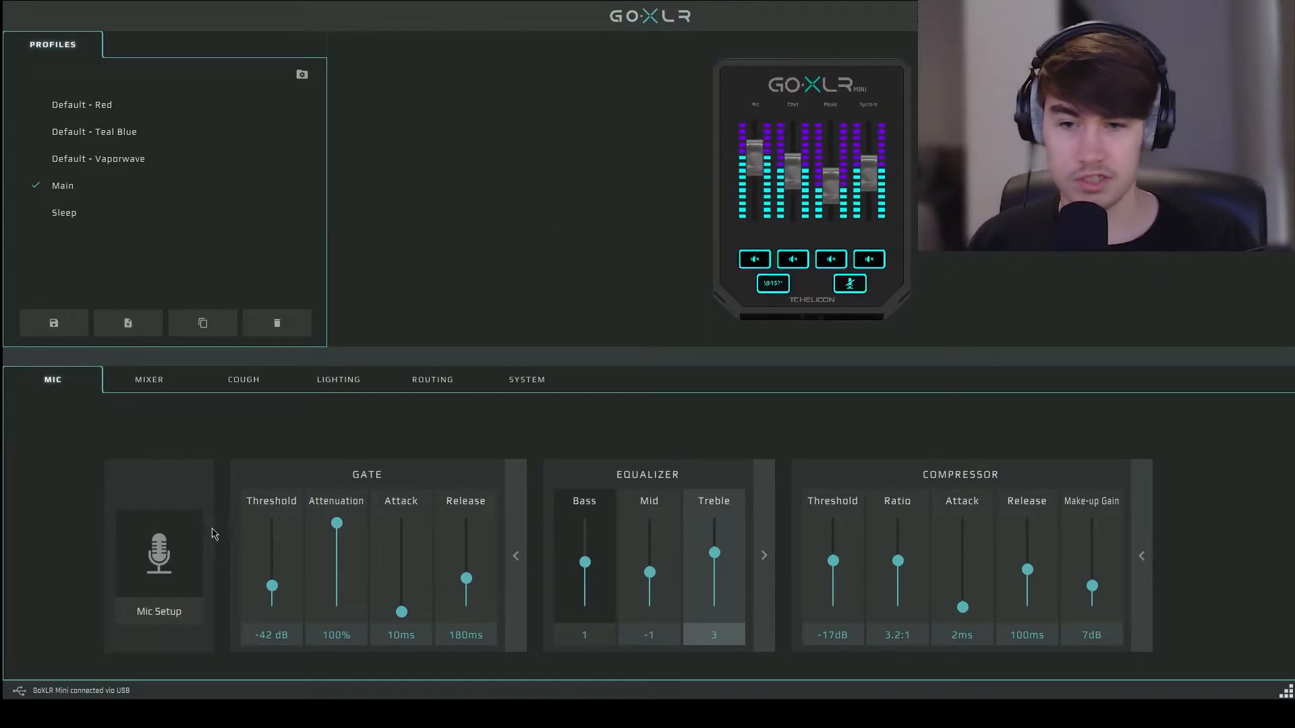
Switch the GoXLR App to the Mixer section with Channel 4 on System audio.
left_click(148, 379)
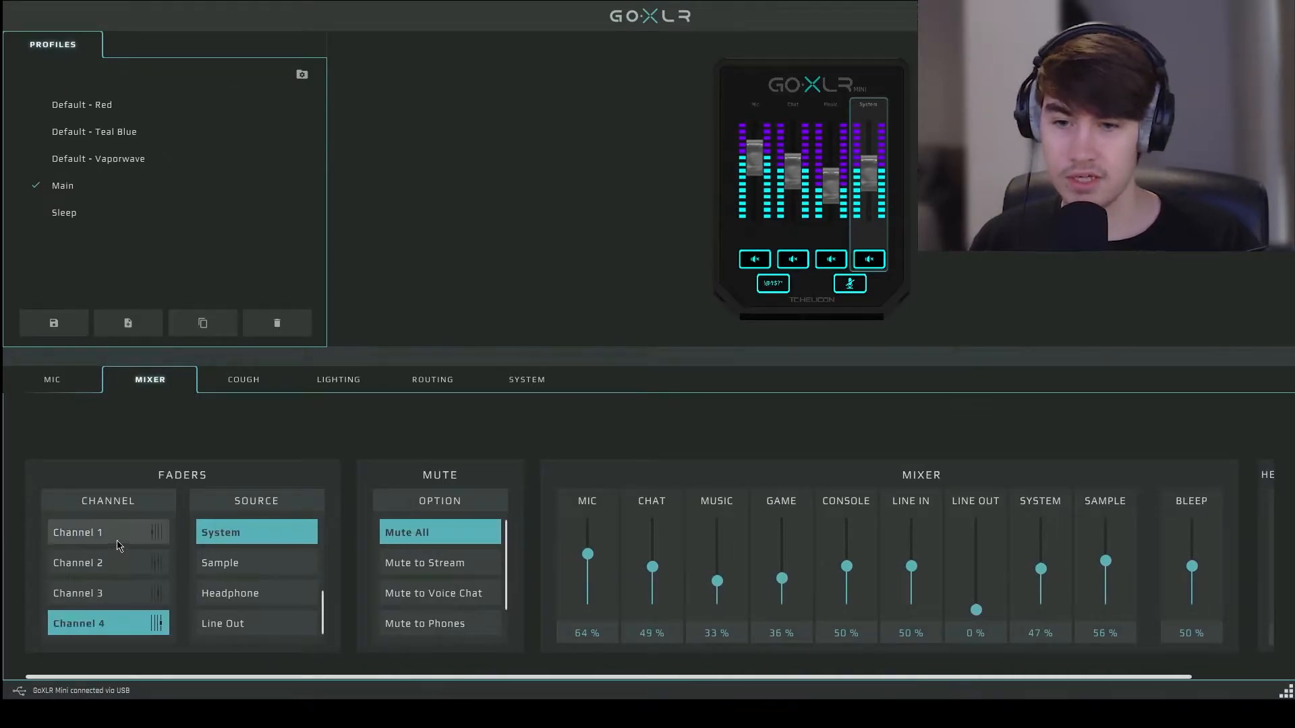
Check Channel 2 and Channel 4 sources, then reveal the Headphones level at 100%.
left_click(78, 563)
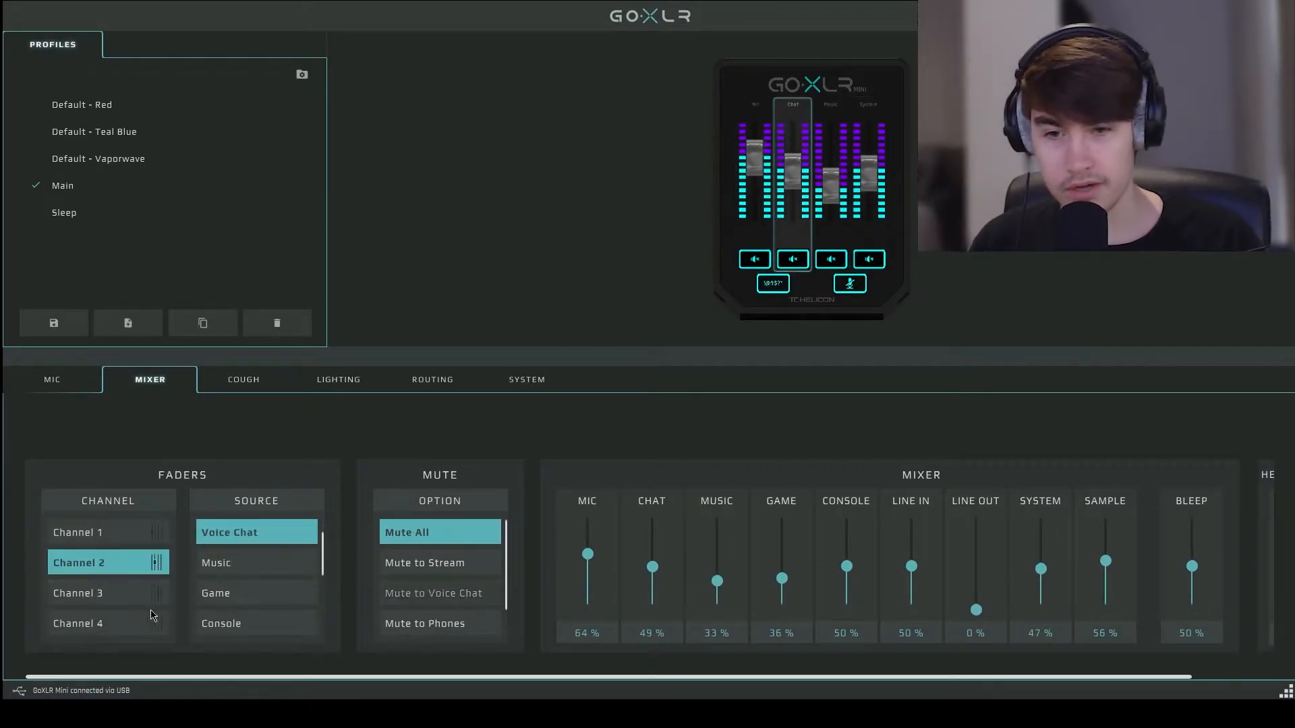
left_click(78, 623)
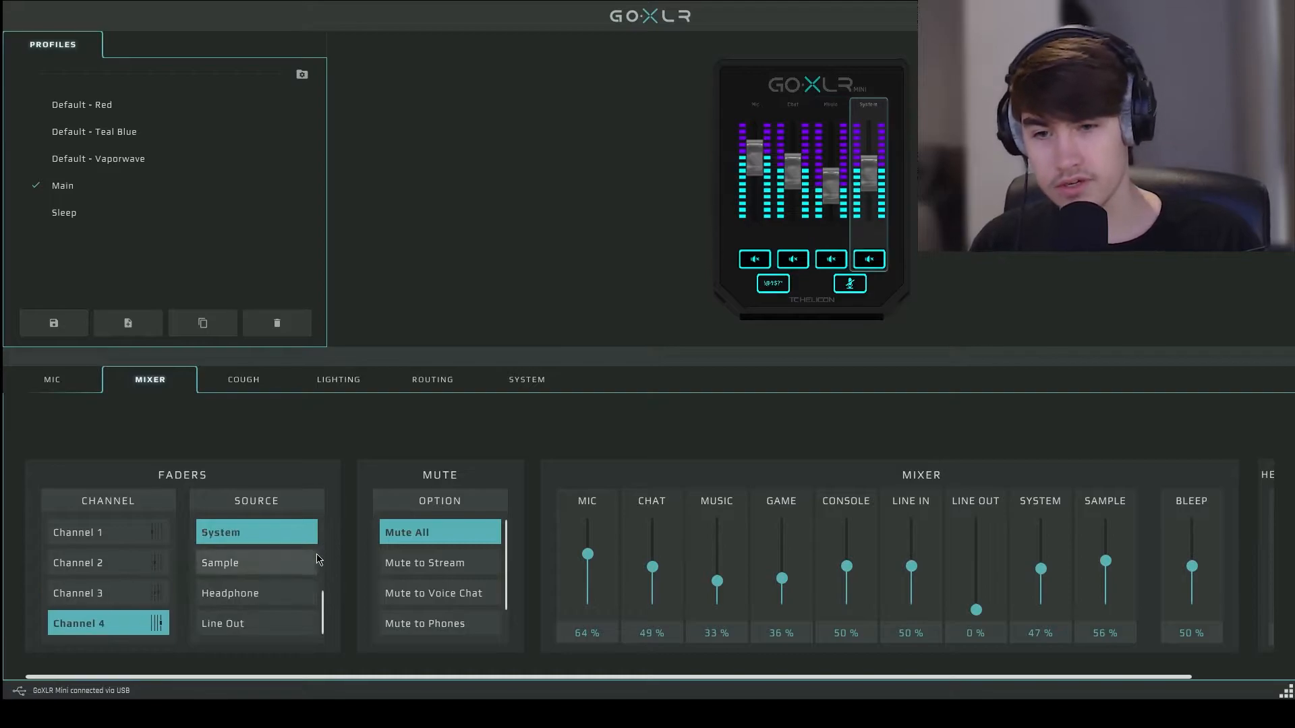
scroll("right", 3)
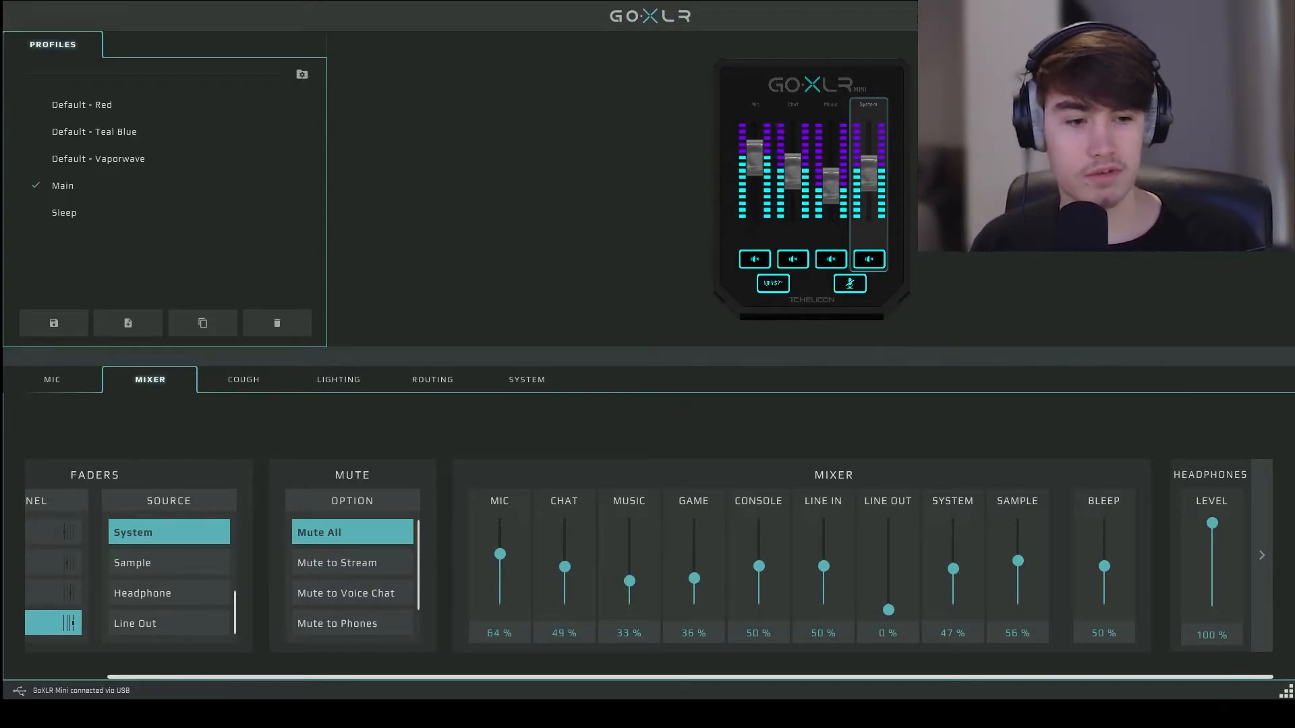
right_click(1283, 691)
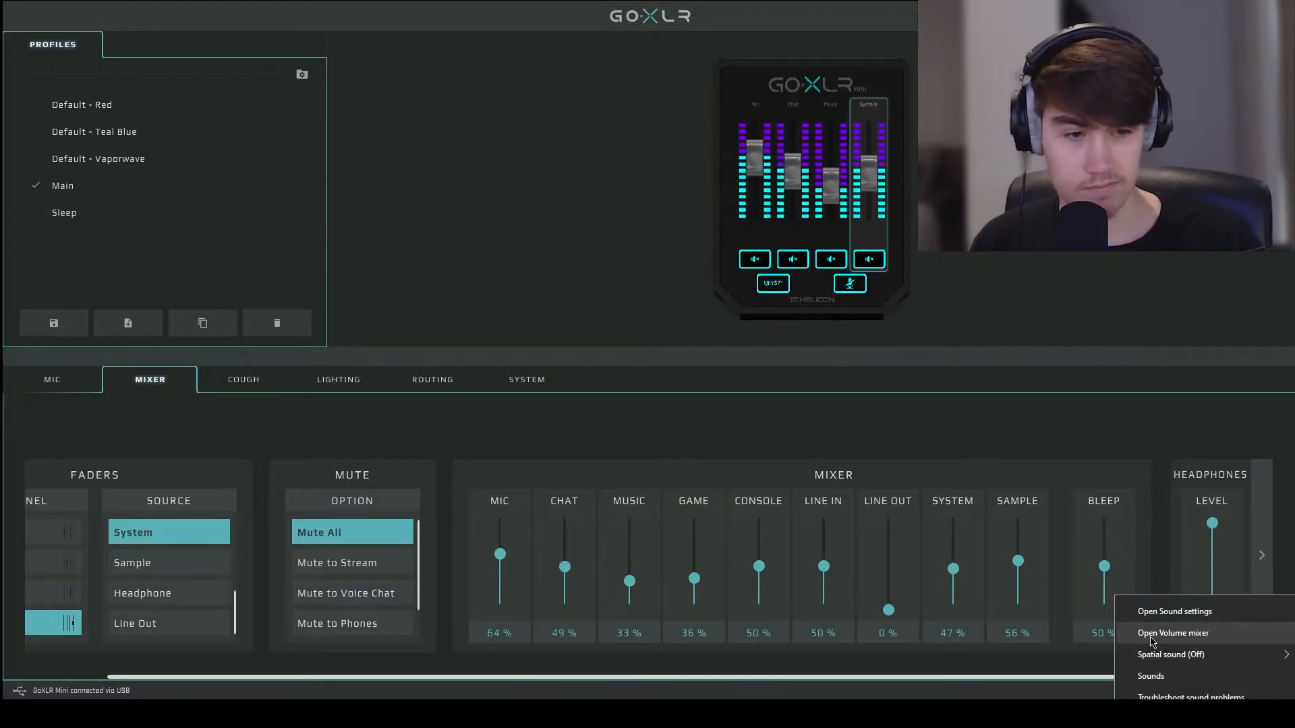
left_click(1172, 633)
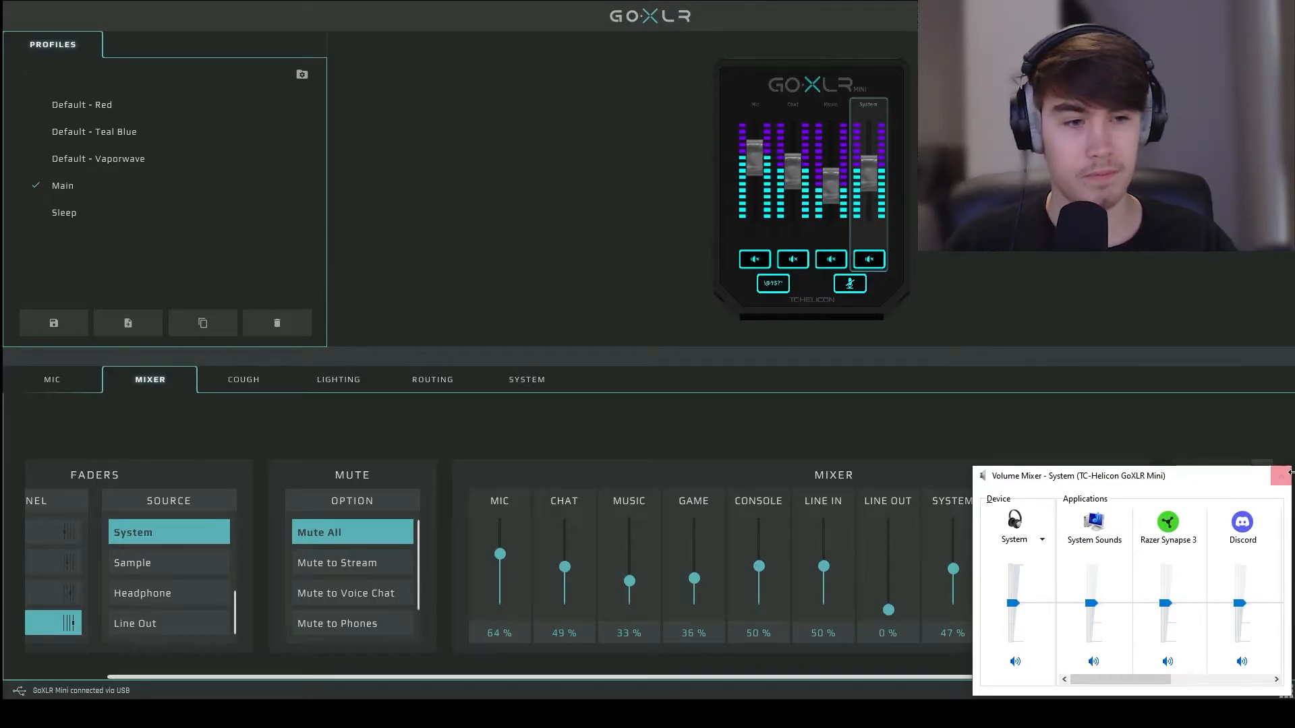
left_click(1281, 475)
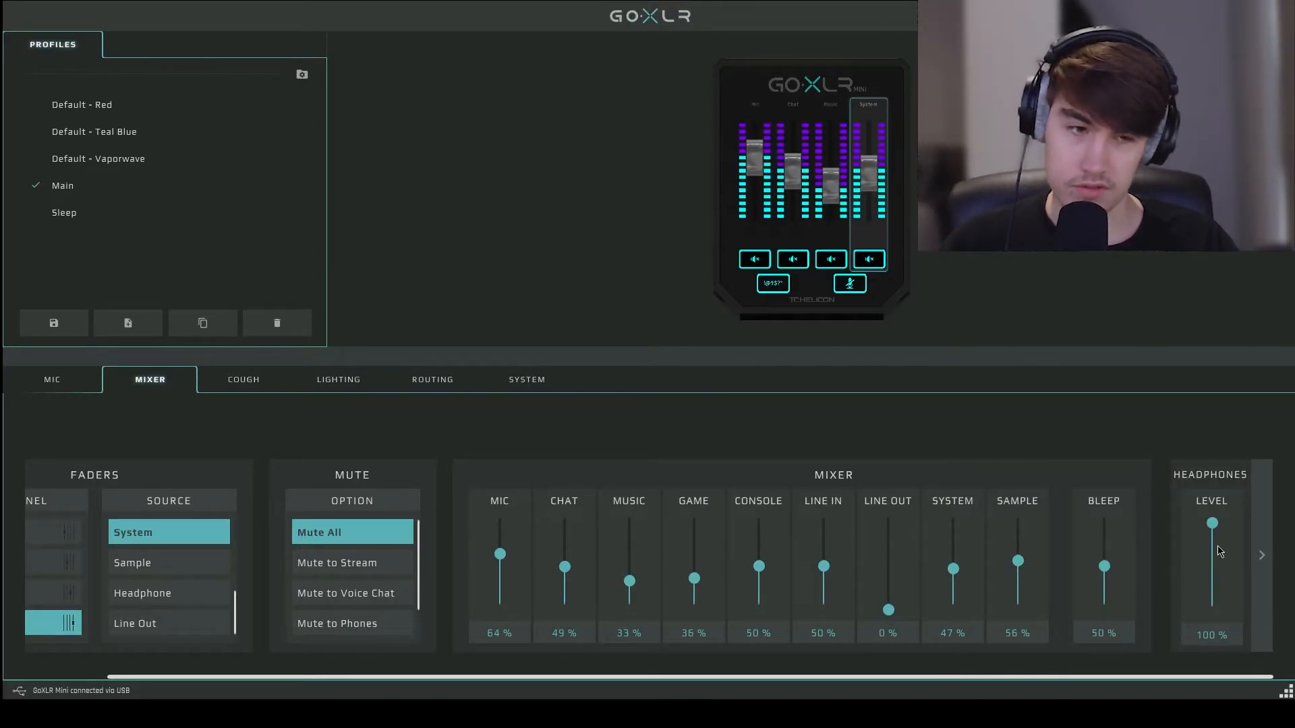
mouse_move(1218, 548)
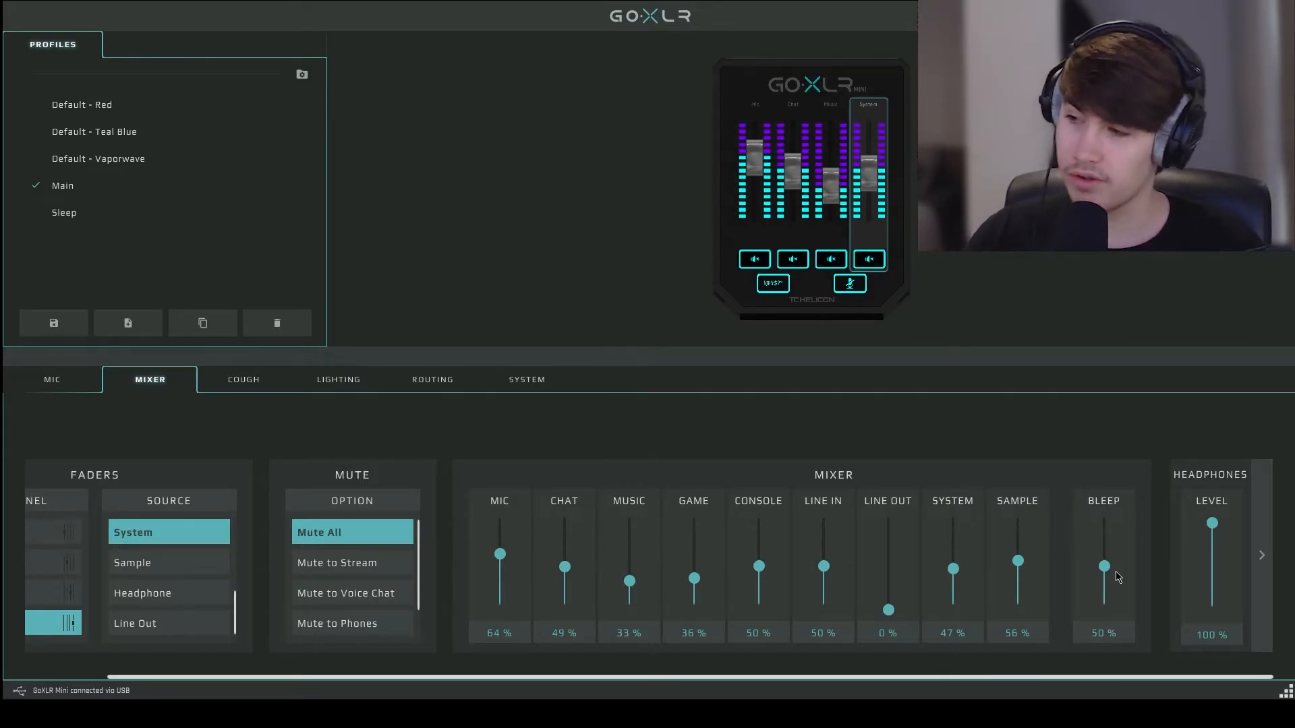
mouse_move(494, 543)
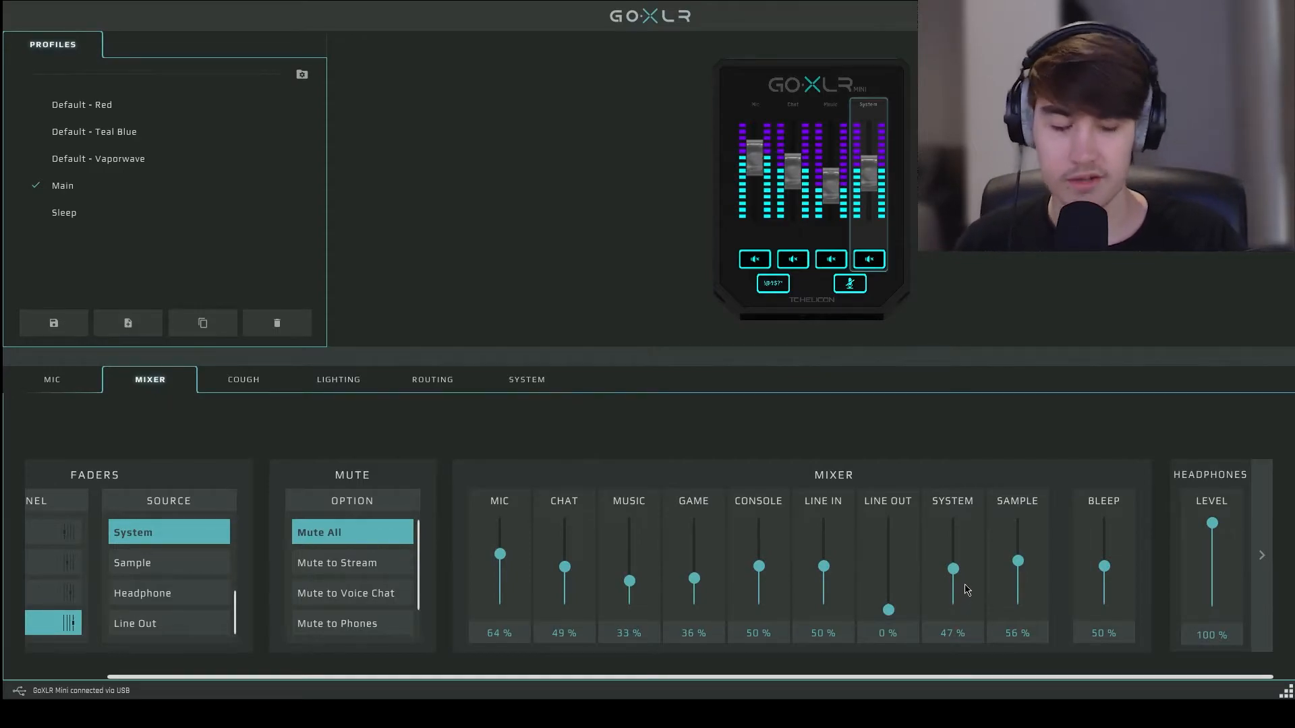
mouse_move(1226, 579)
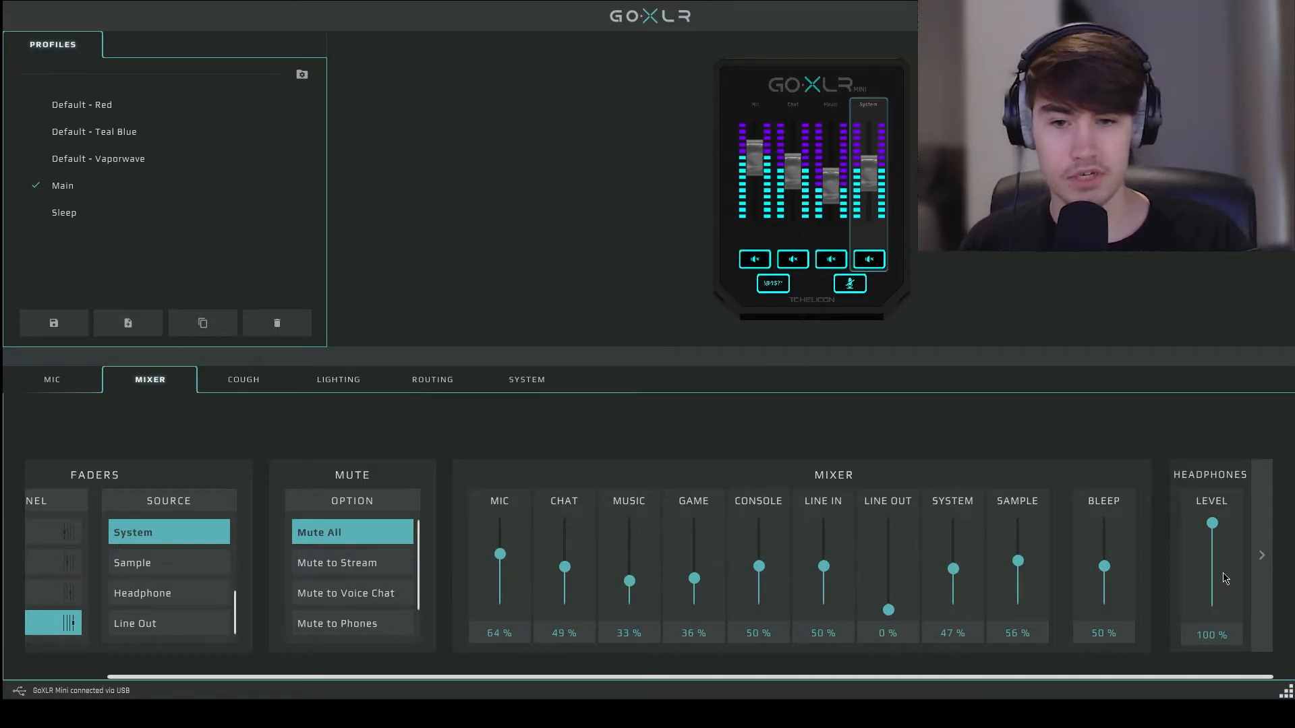
mouse_move(1029, 569)
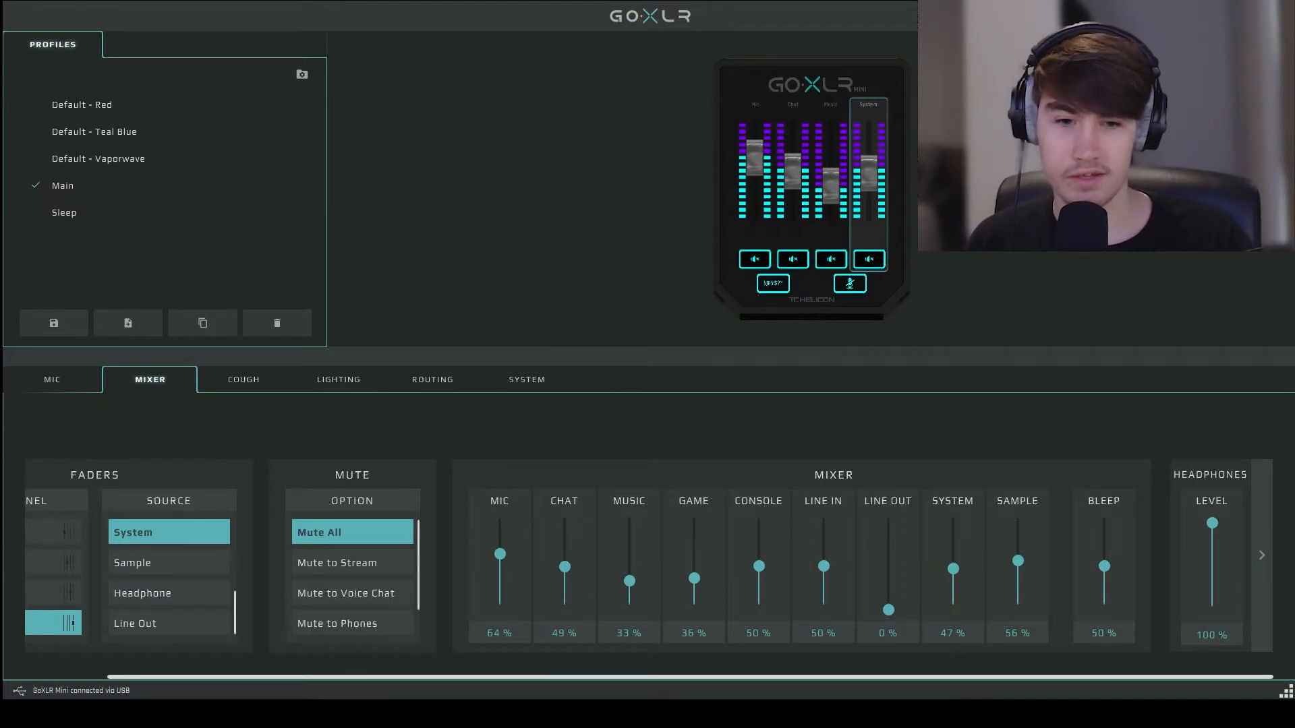
mouse_move(974, 550)
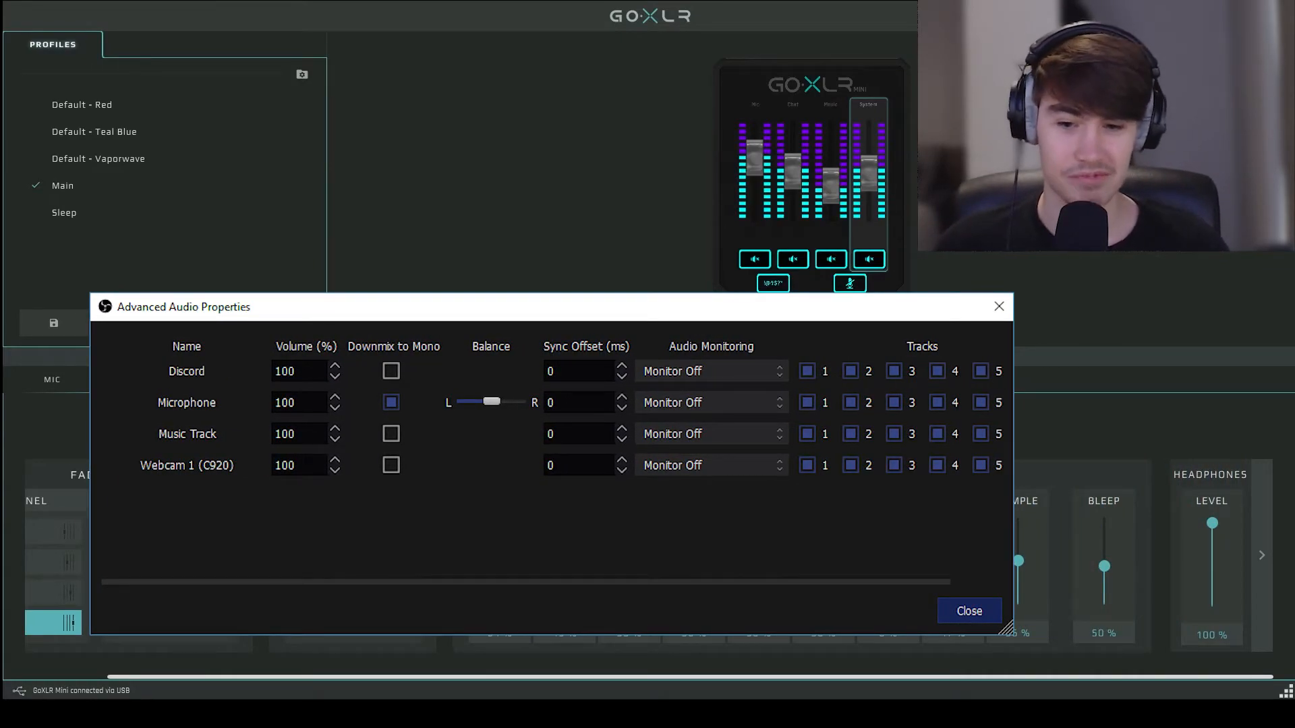
Dismiss Advanced Audio Properties to reach Output settings with audio tracks 1–3 enabled.
left_click(969, 611)
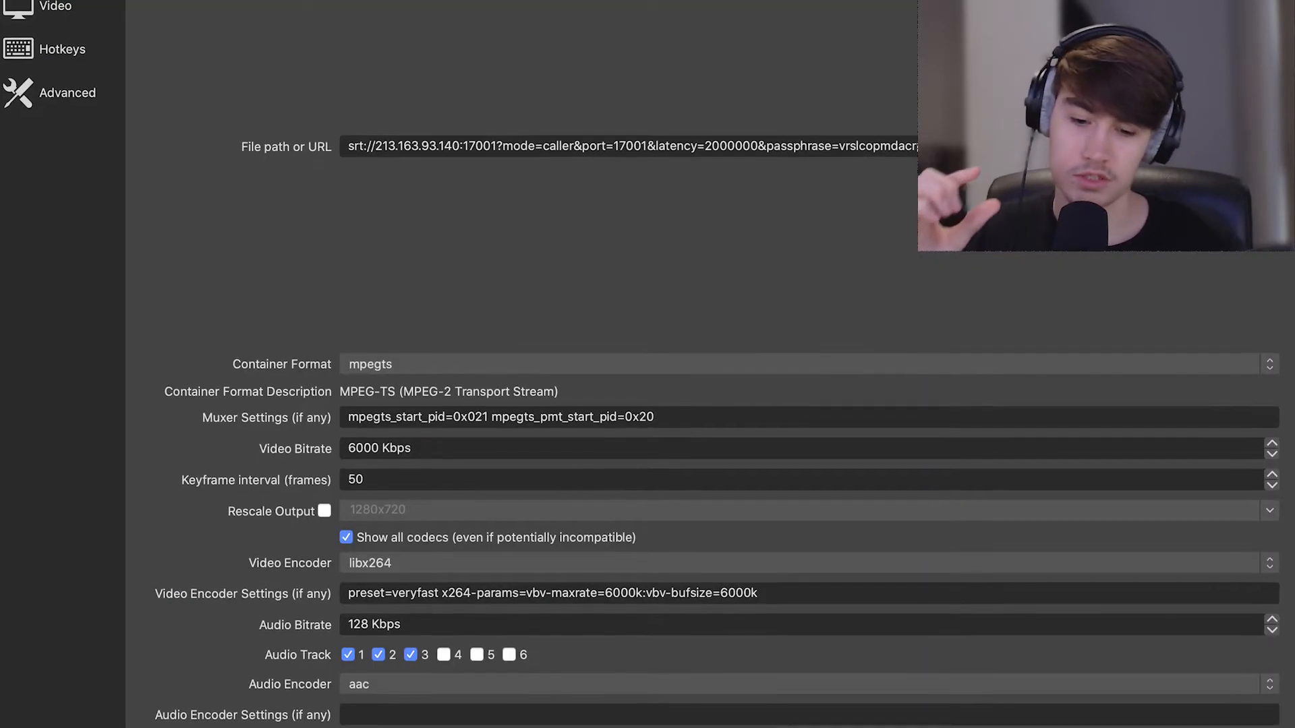
Scroll through the OBS Output settings before returning to the GoXLR mixer.
scroll("up", 3)
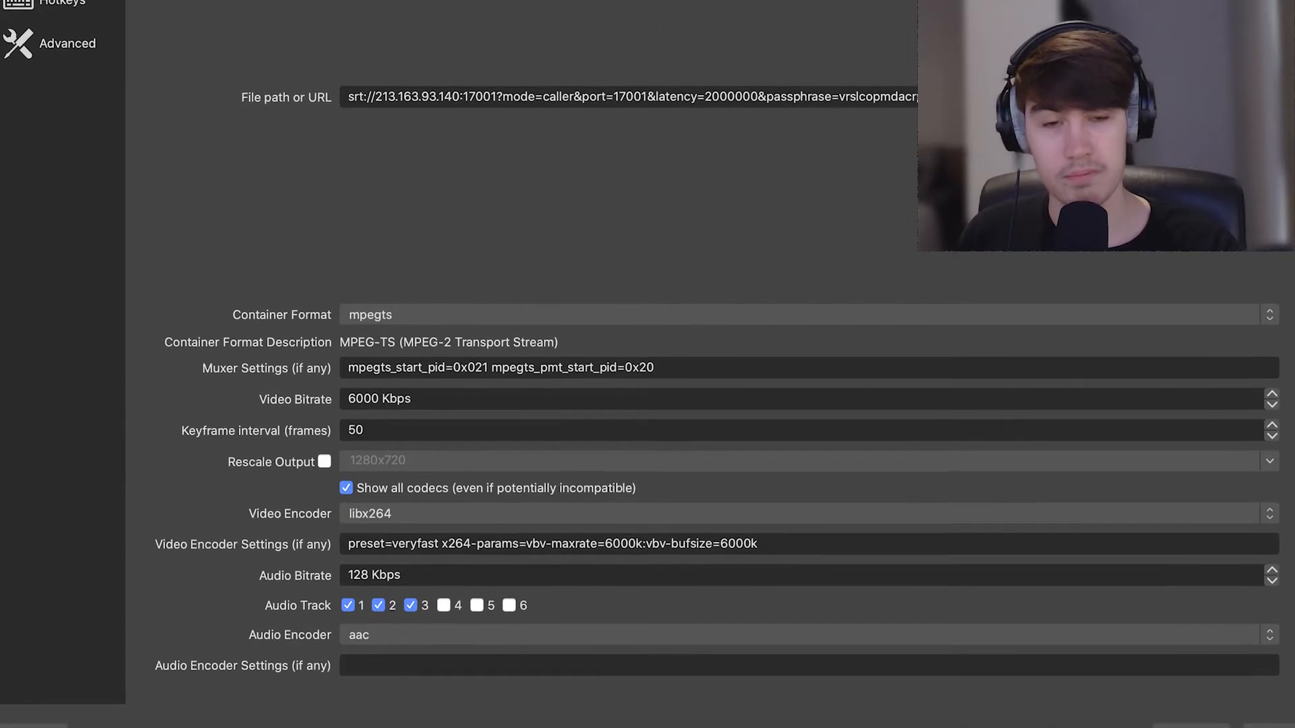
scroll("down", 3)
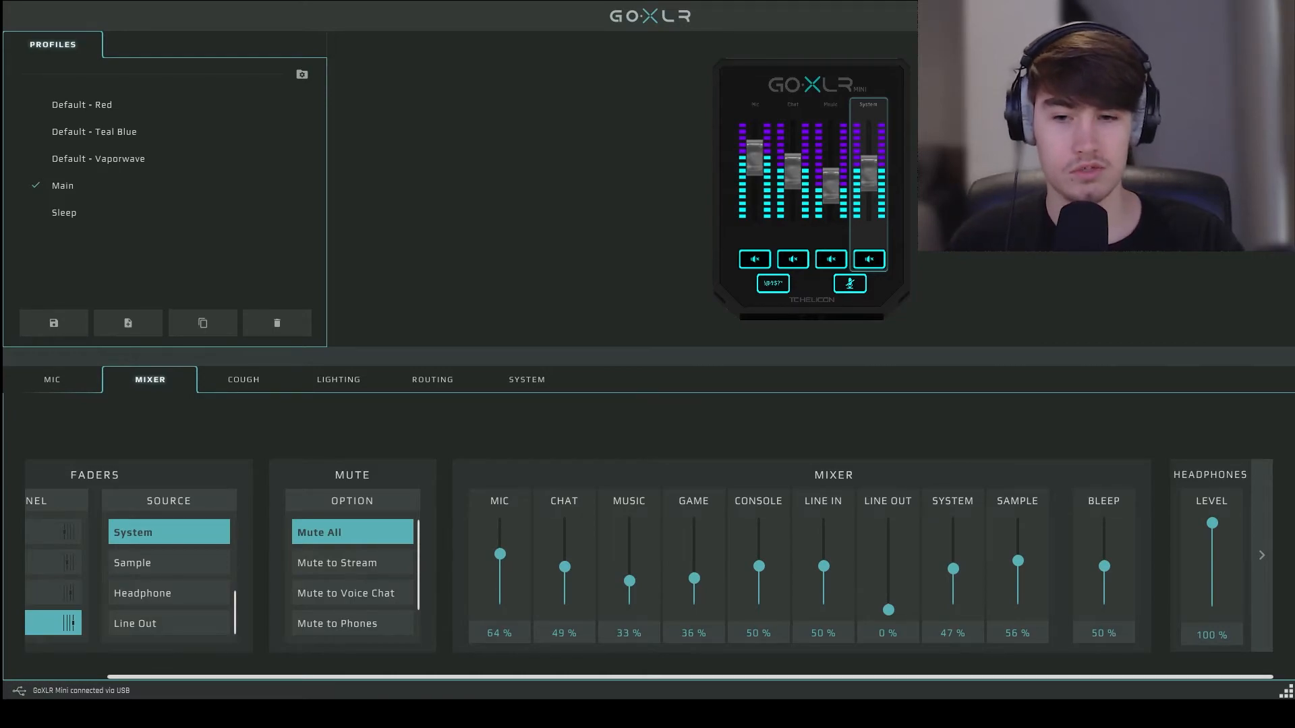
mouse_move(1035, 668)
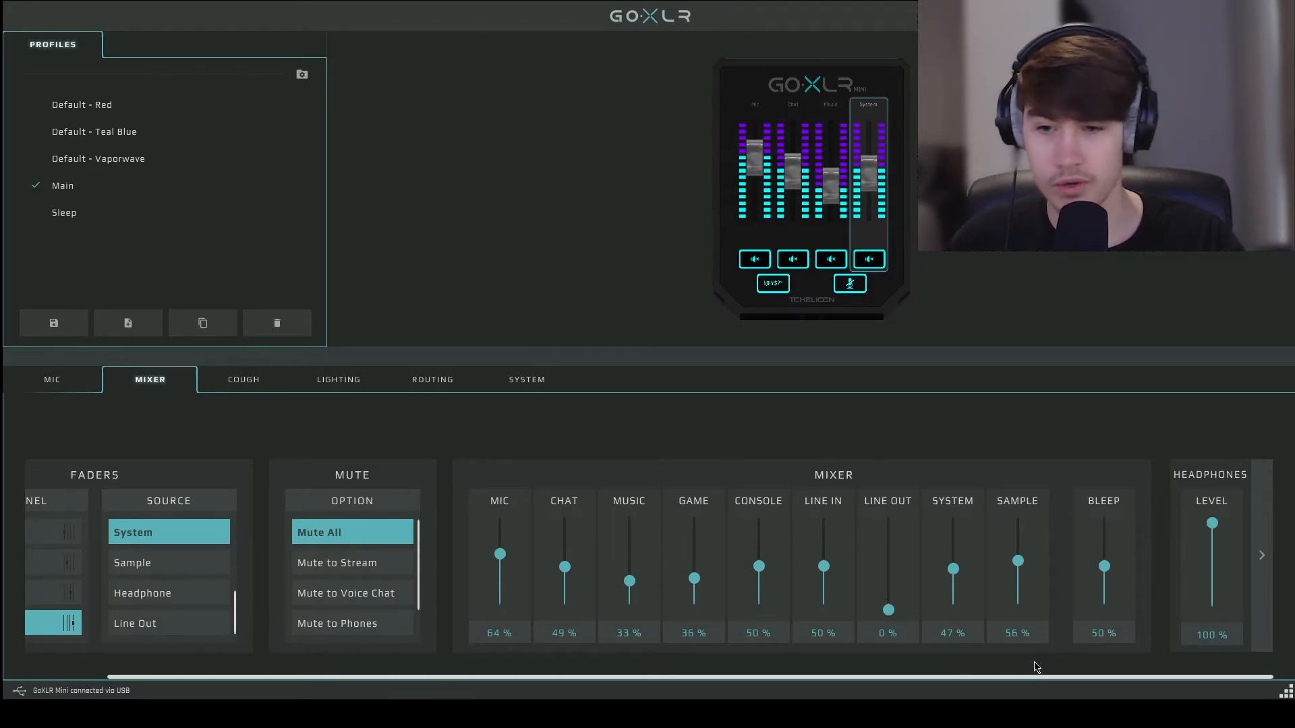
mouse_move(1106, 683)
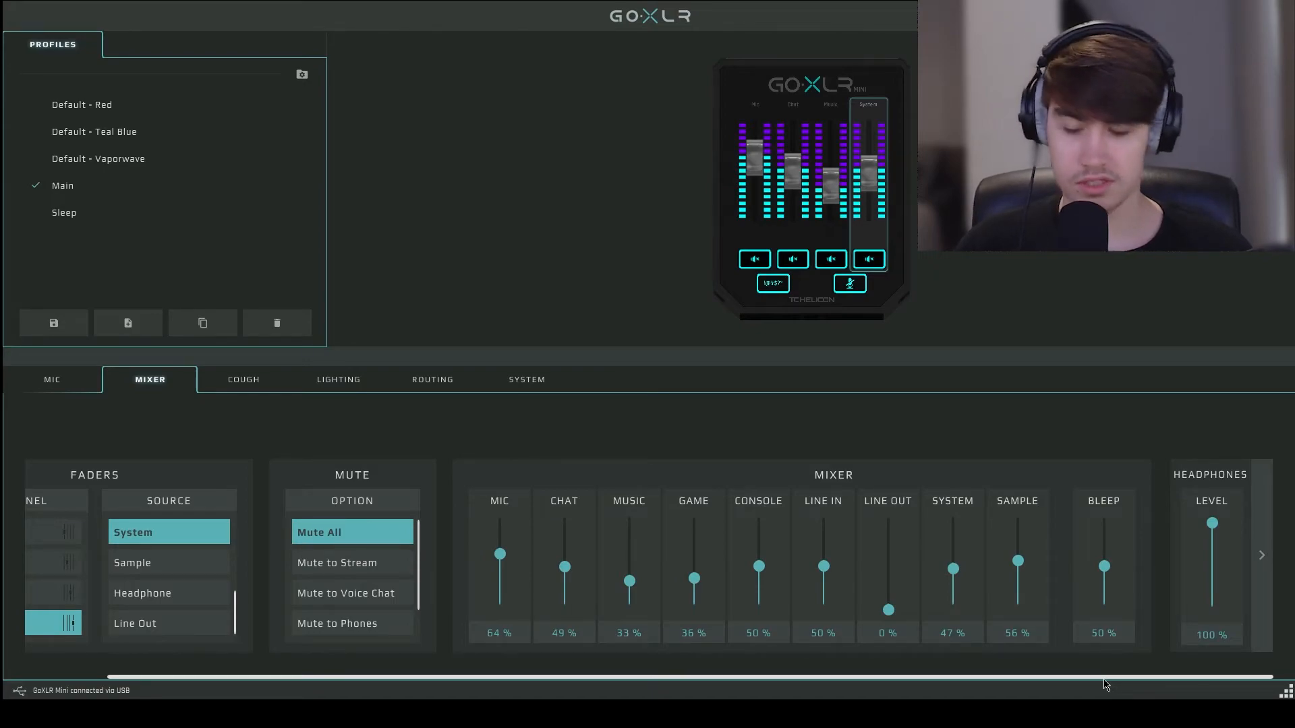
mouse_move(1097, 683)
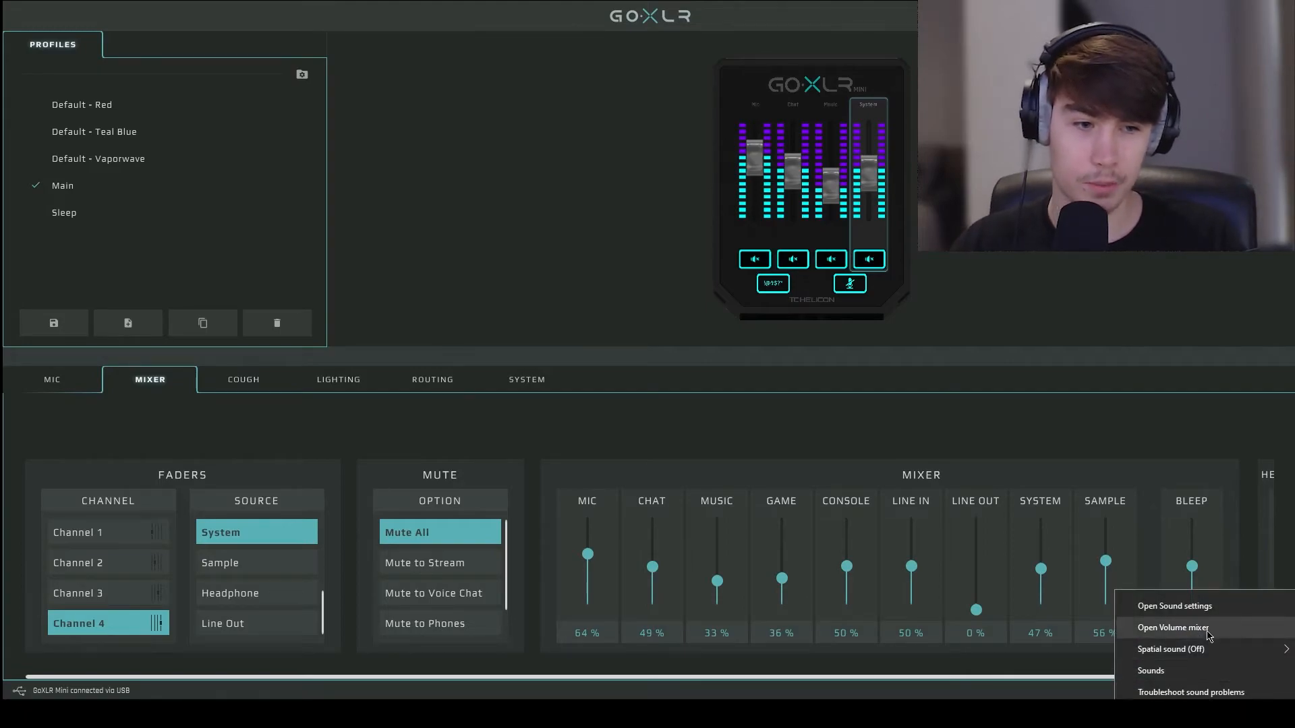
left_click(1170, 627)
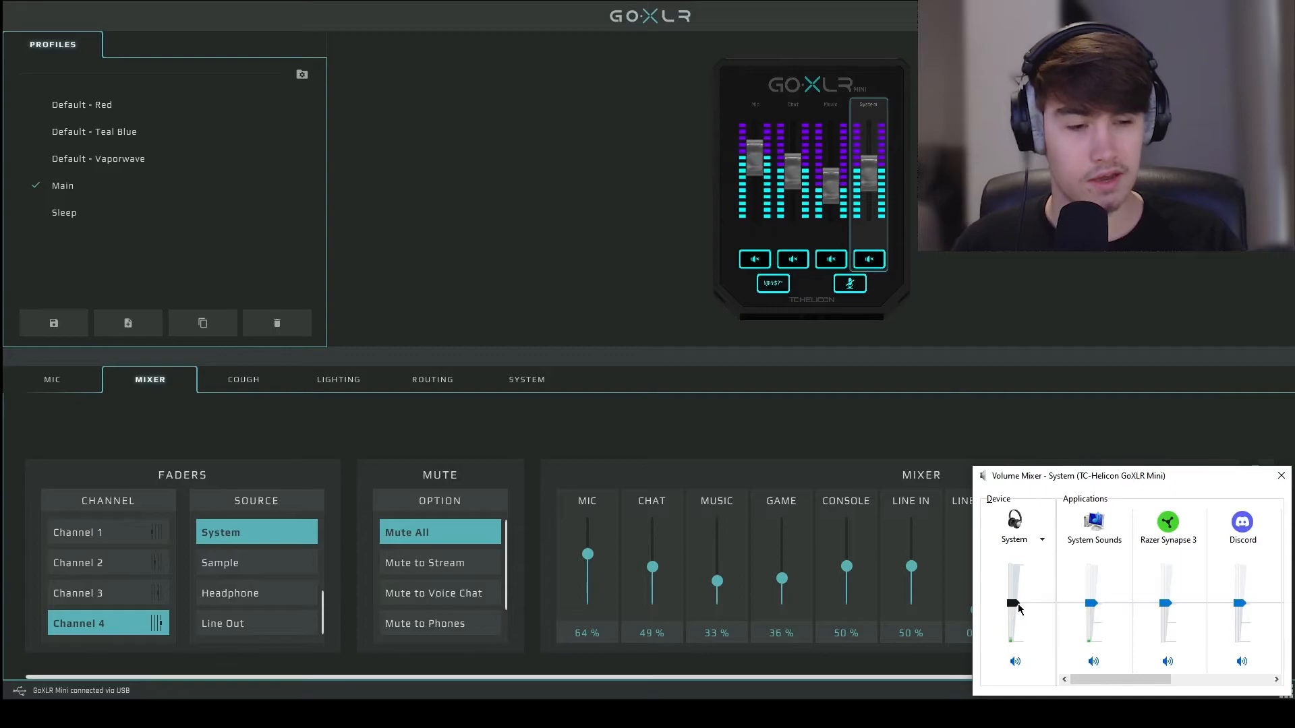
left_click(1278, 476)
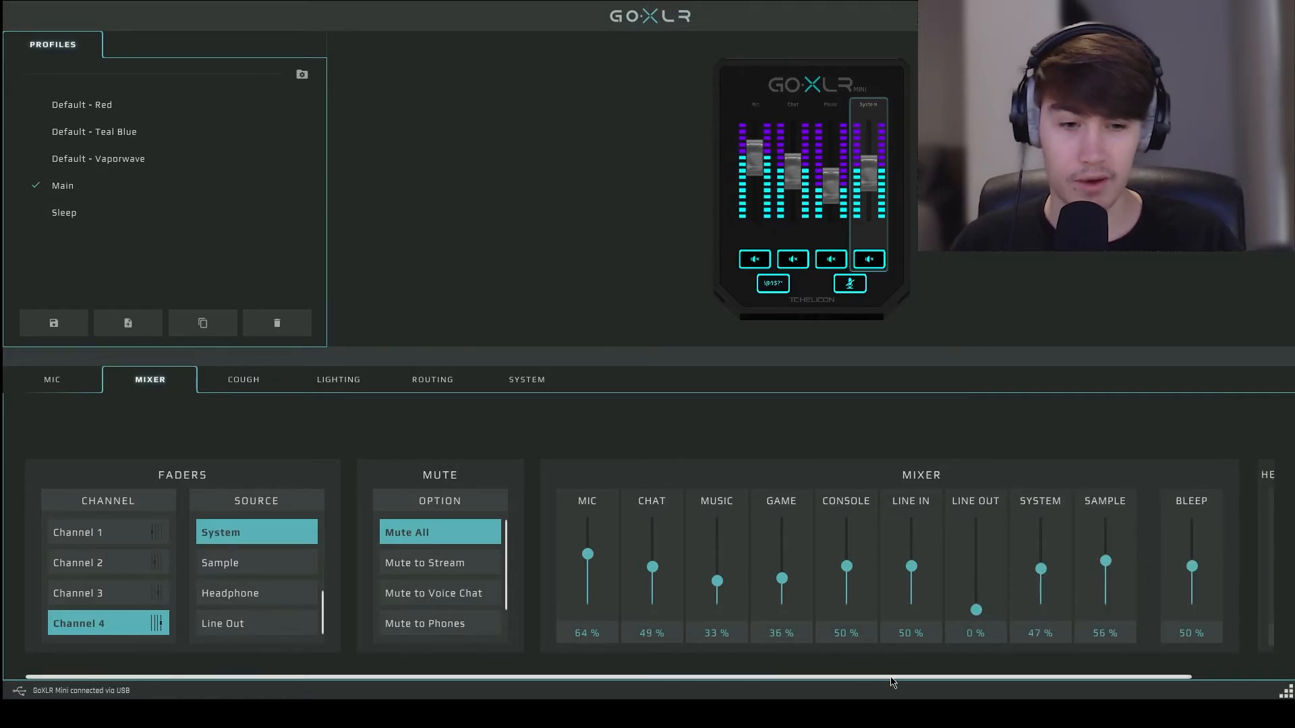
scroll("right", 3)
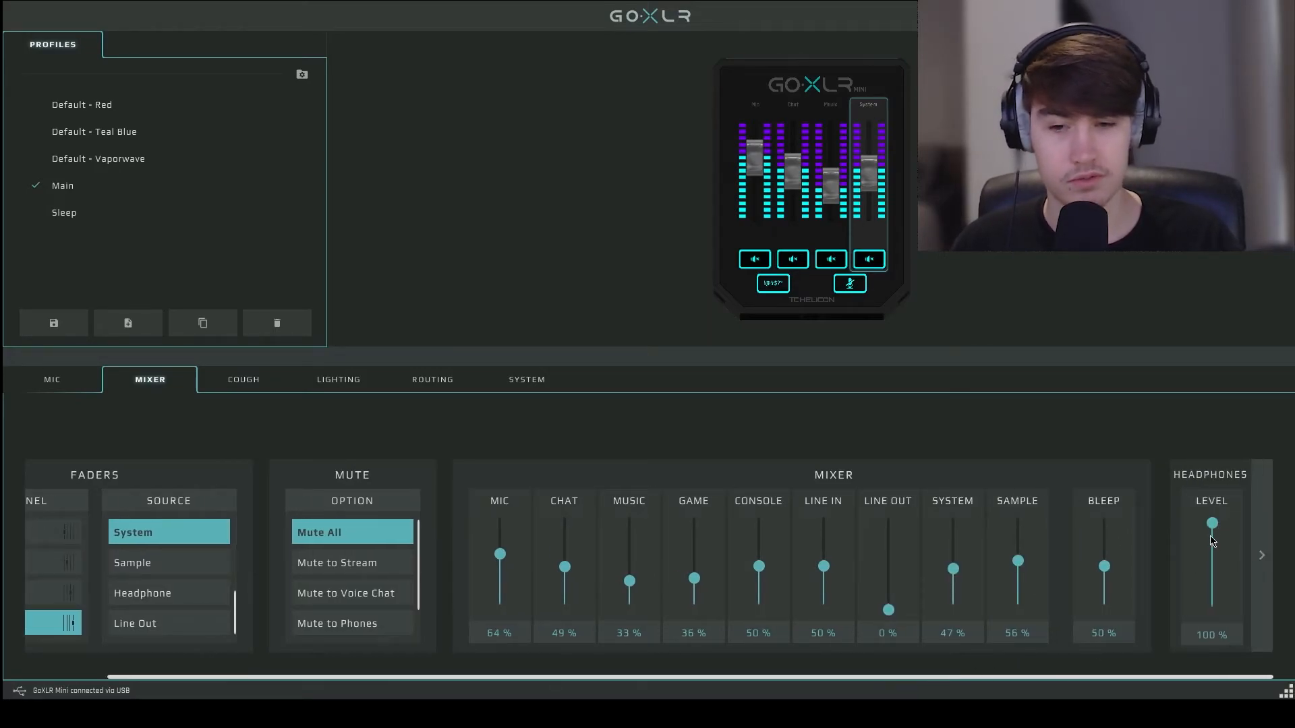